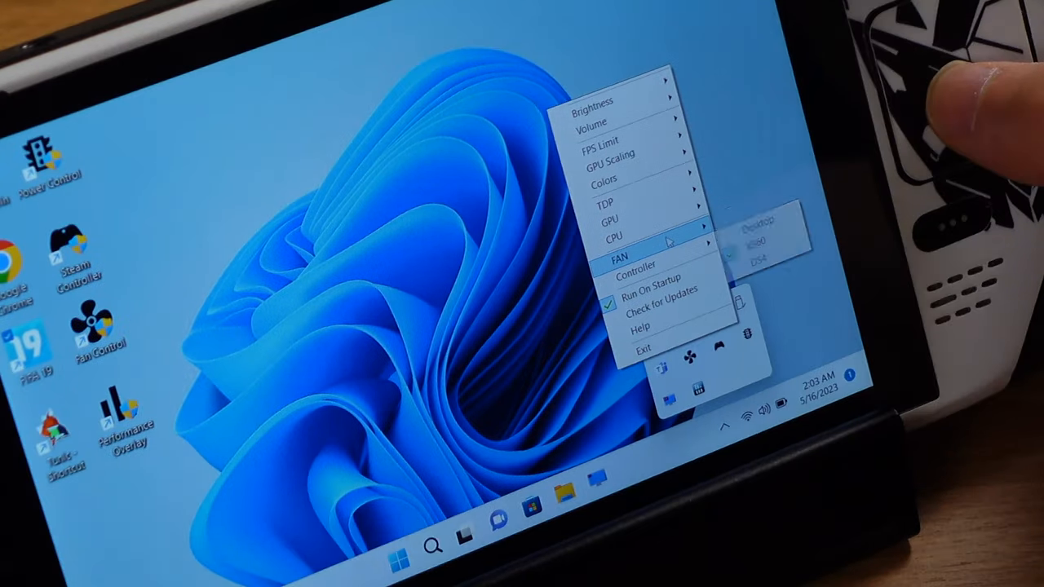
mouse_move(622, 254)
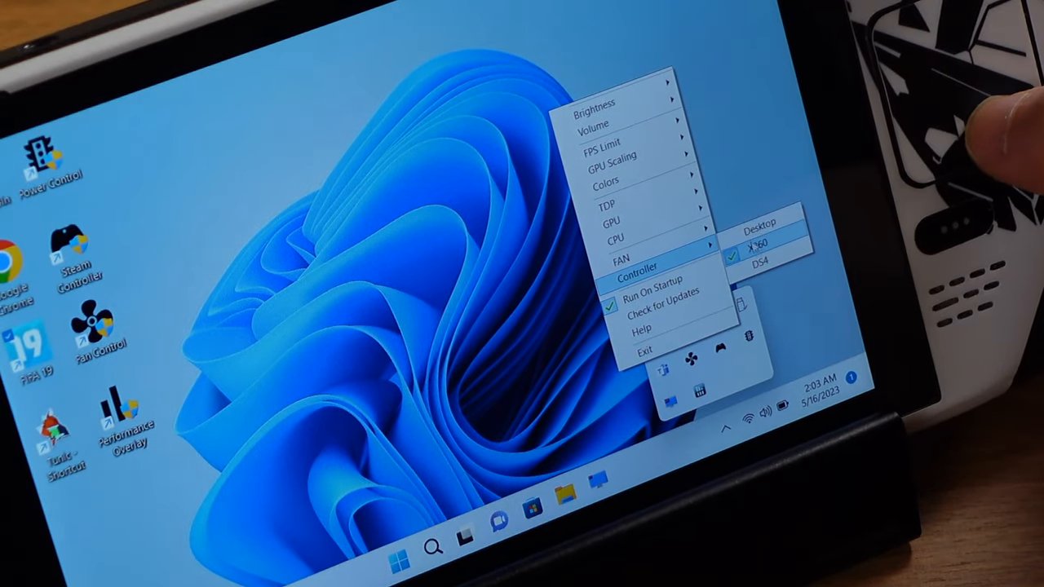
Move from the Controller submenu to TDP to show the 3W–15W wattage choices.
click(758, 267)
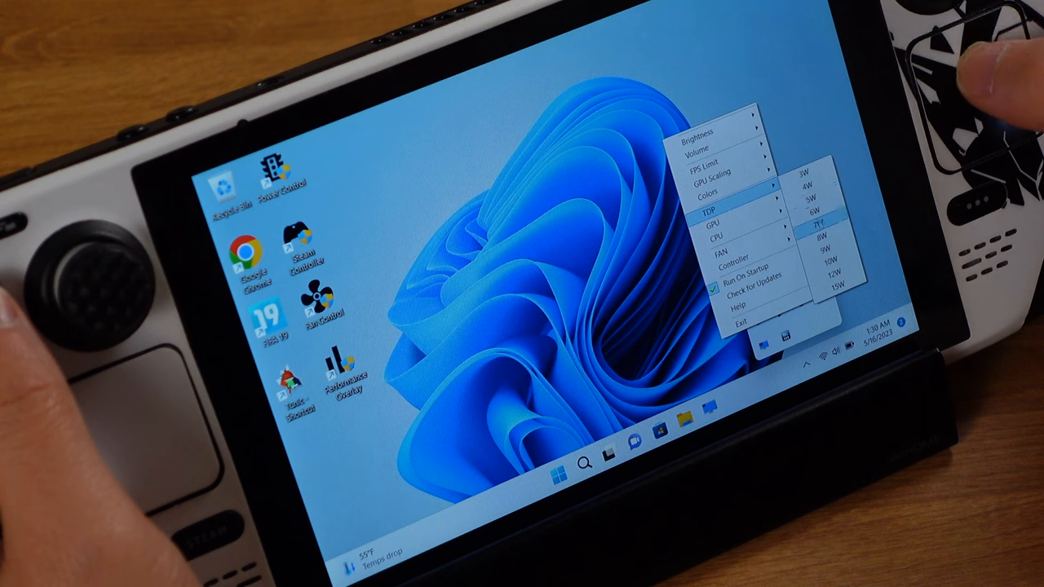
mouse_move(831, 249)
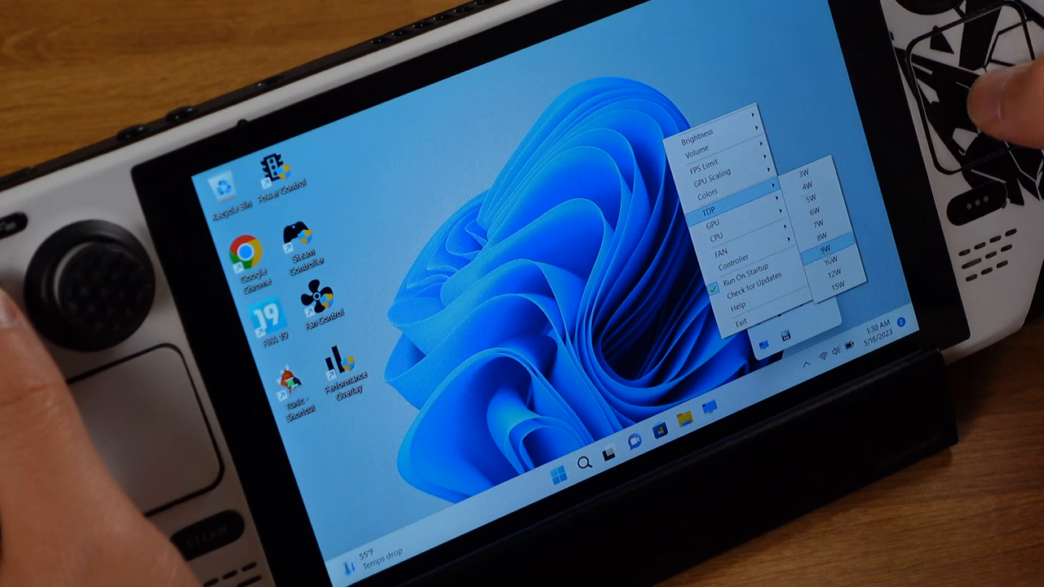